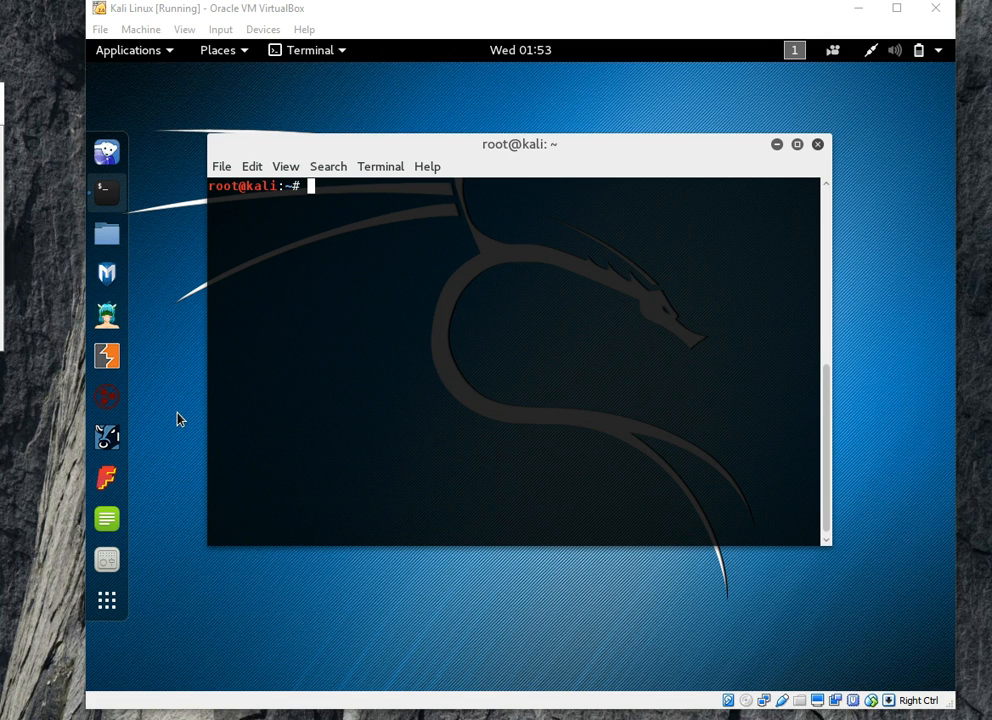
pyautogui.moveTo(348, 368)
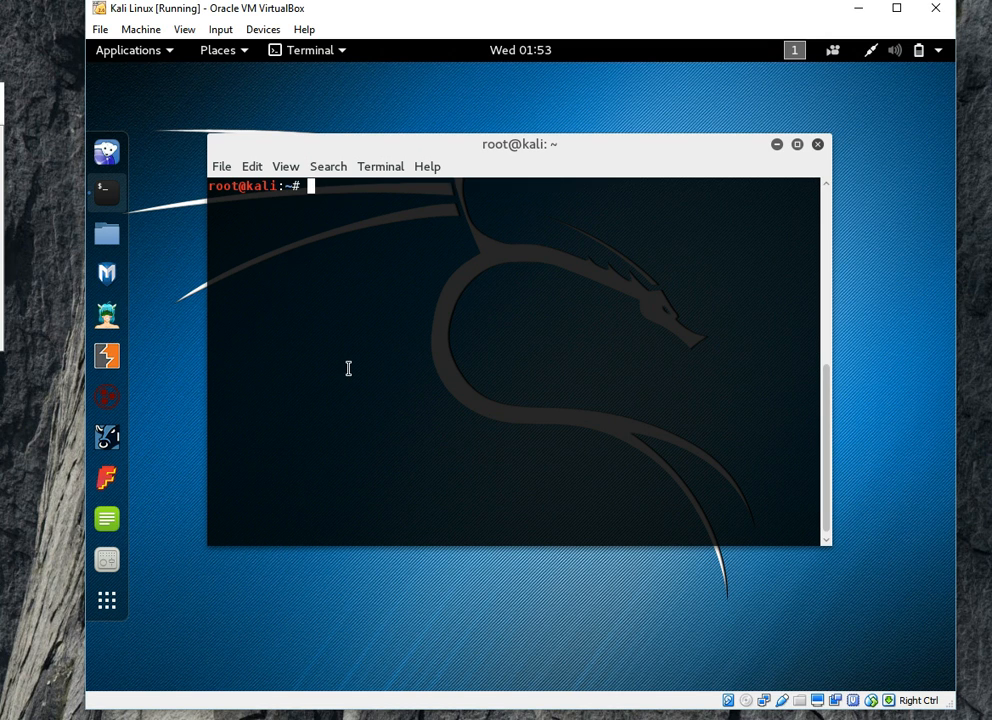
# Step: Create user temp with useradd -m and assign it a new password via passwd
pyautogui.write('useradd -m')
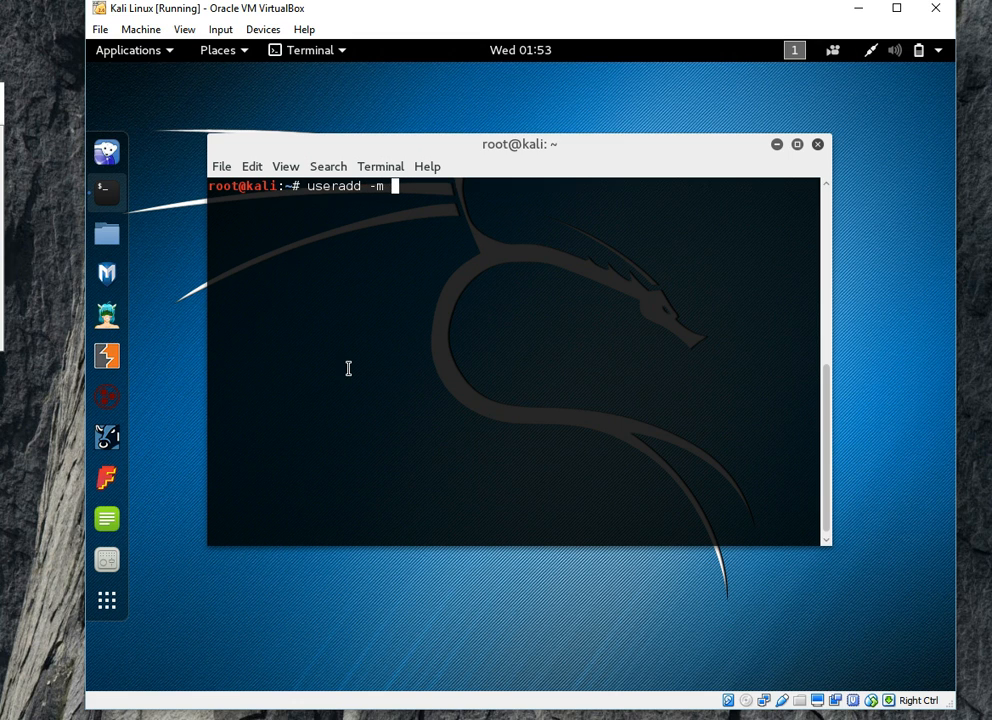
pyautogui.write('tem')
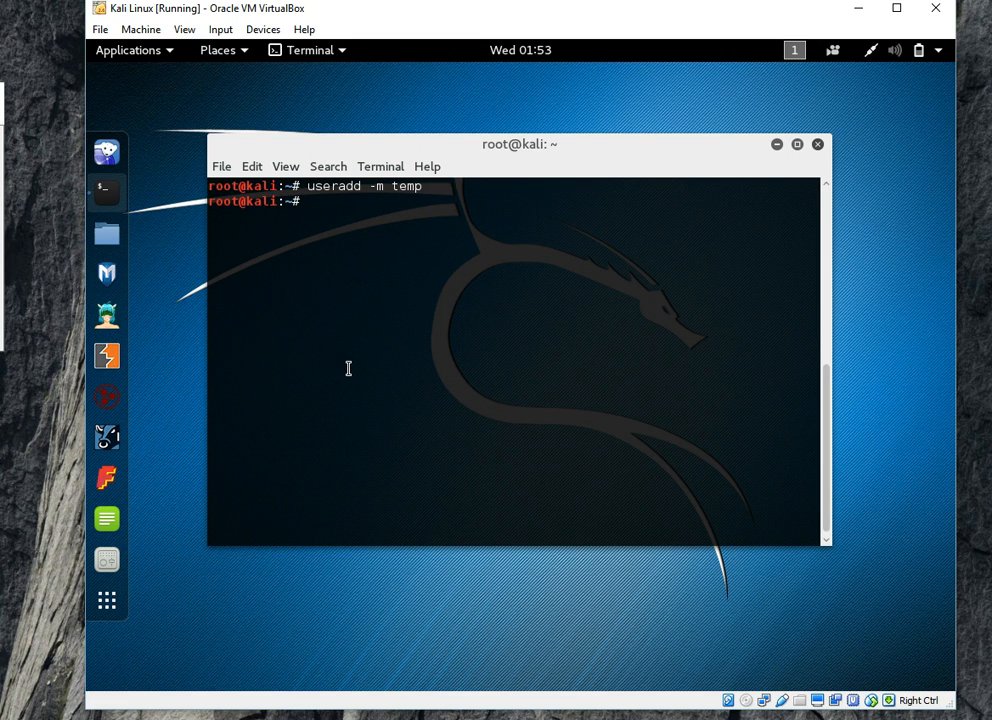
pyautogui.write('pa')
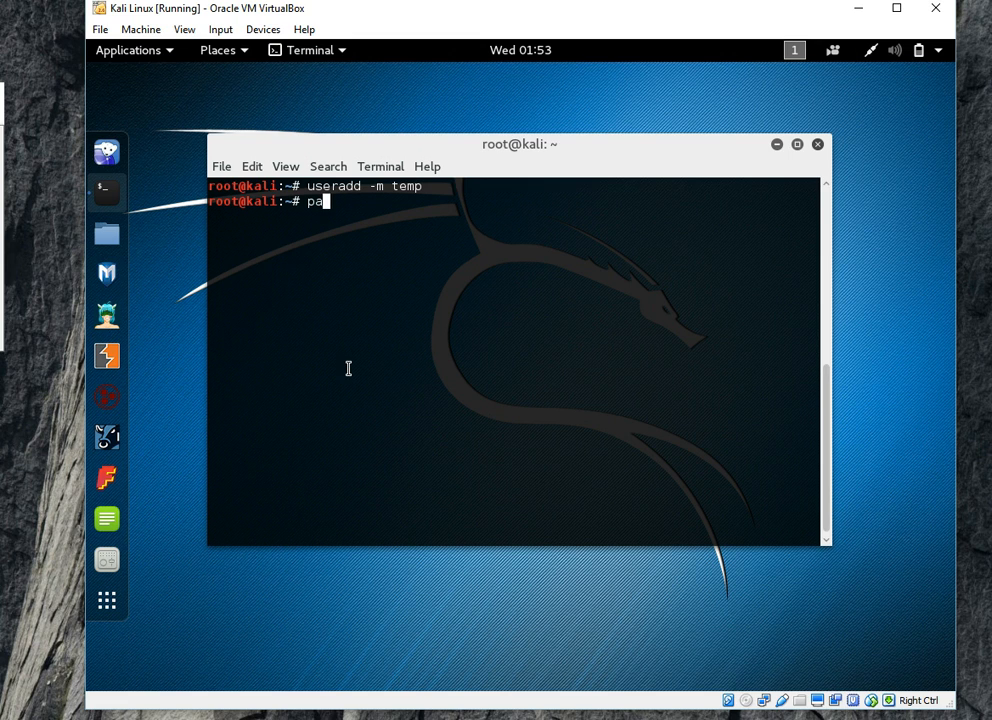
pyautogui.write('sswd temp')
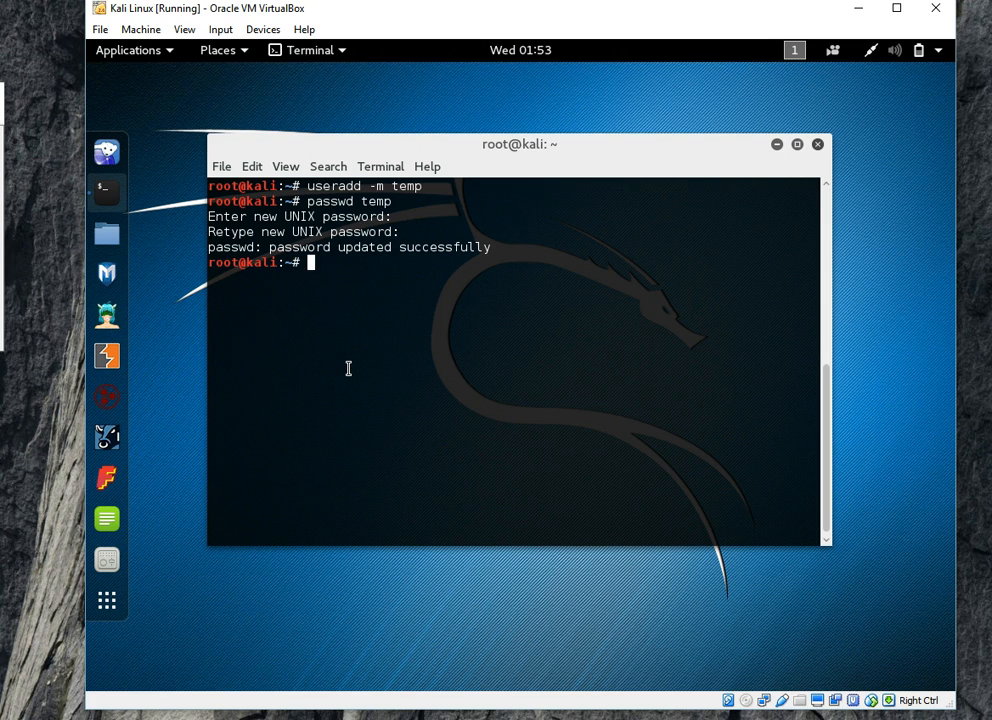
# Step: Switch the session to user temp with su and confirm it via whoami
pyautogui.write('su')
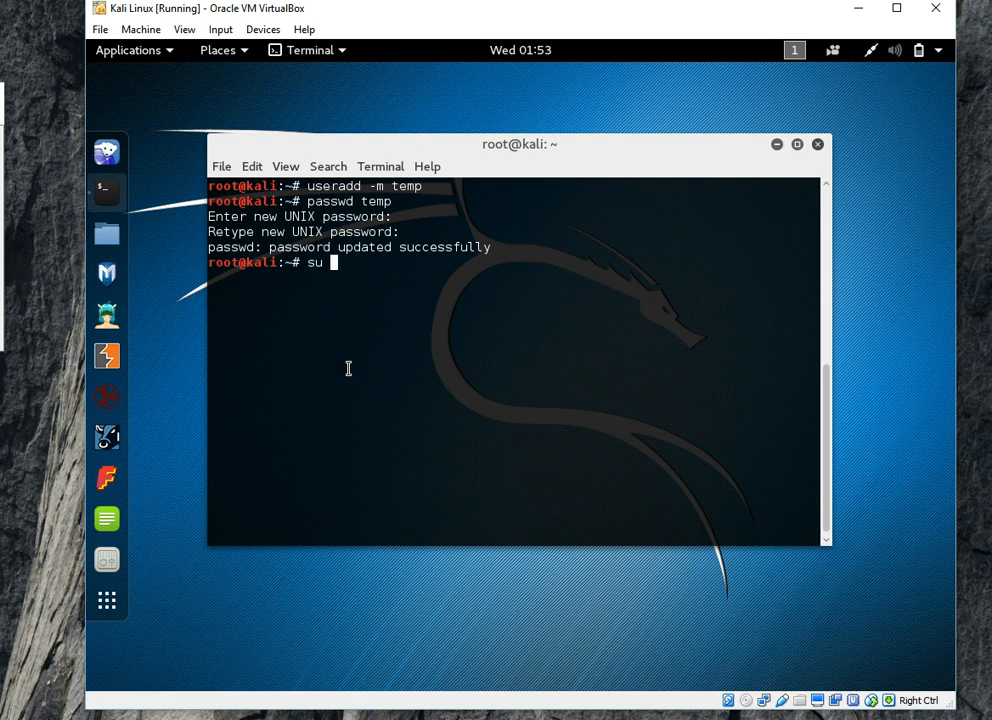
pyautogui.press('Return')
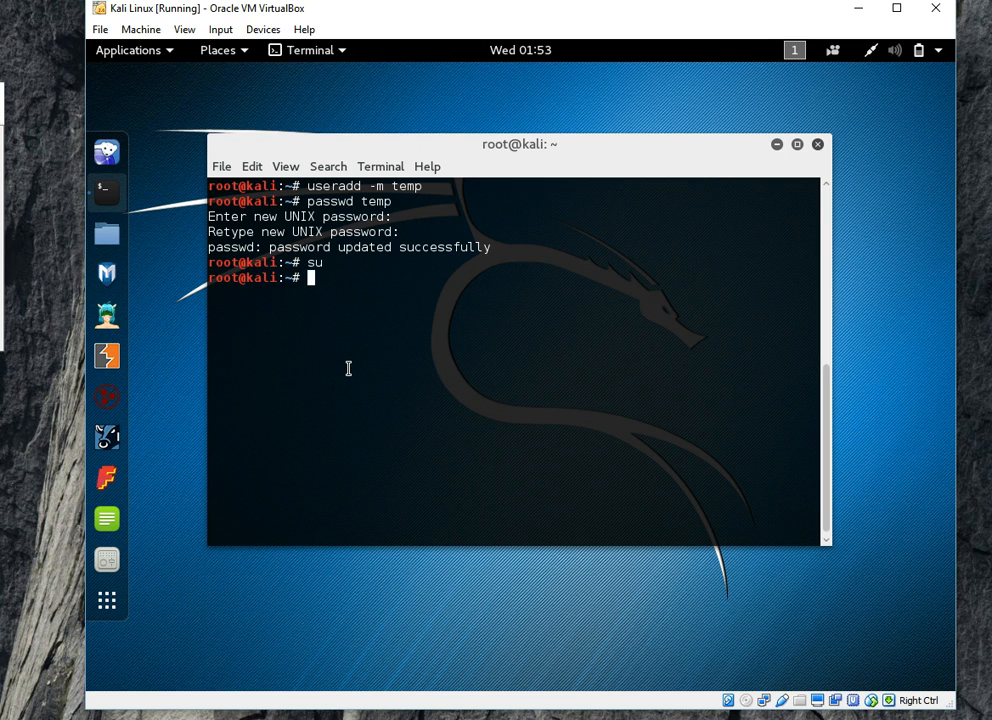
pyautogui.write('su')
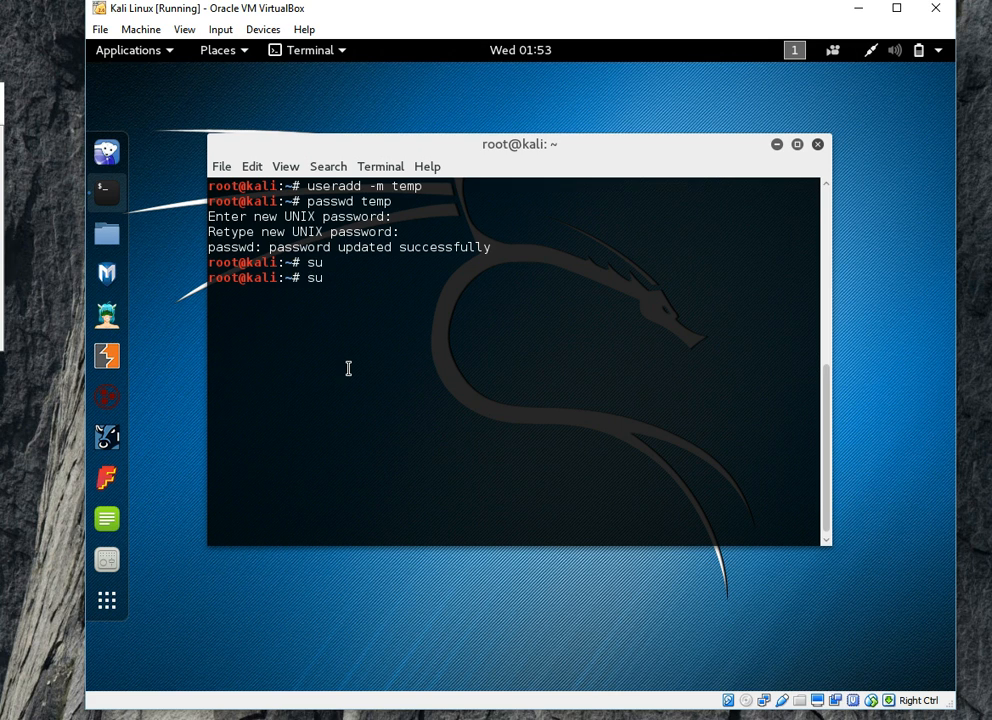
pyautogui.write('temp')
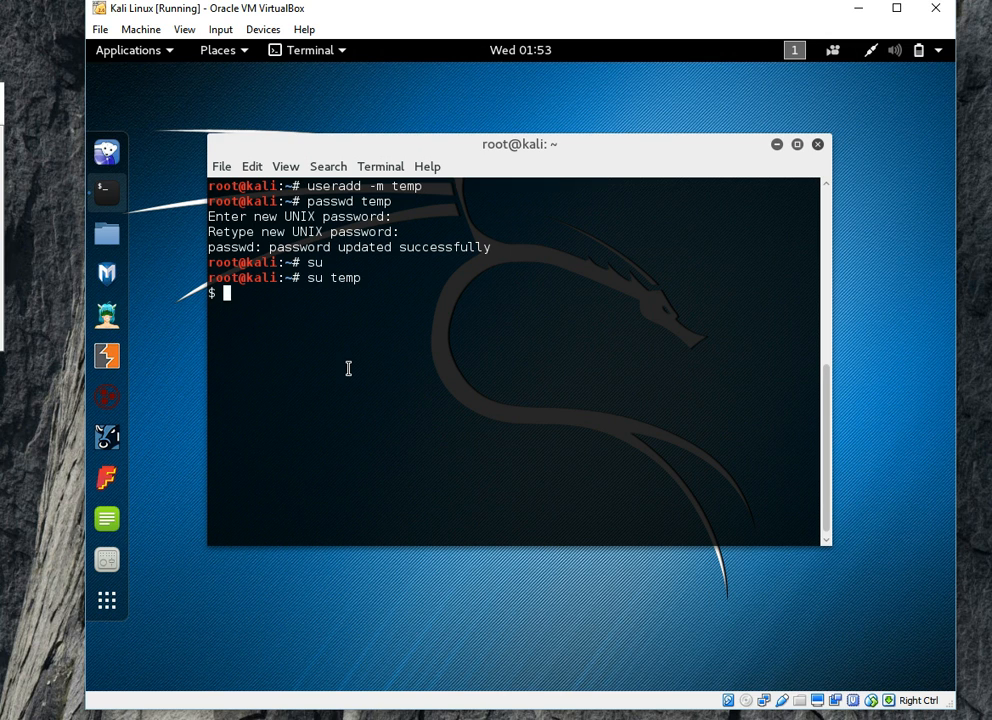
pyautogui.write('whoami')
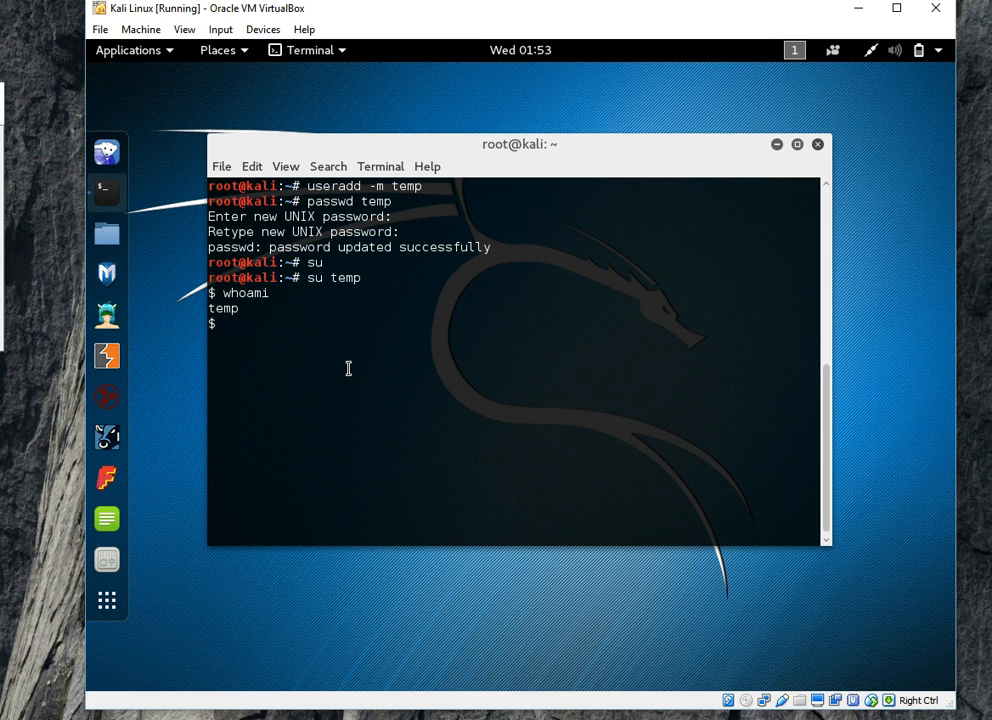
# Step: Switch back to the root account with su and the root password
pyautogui.write('su')
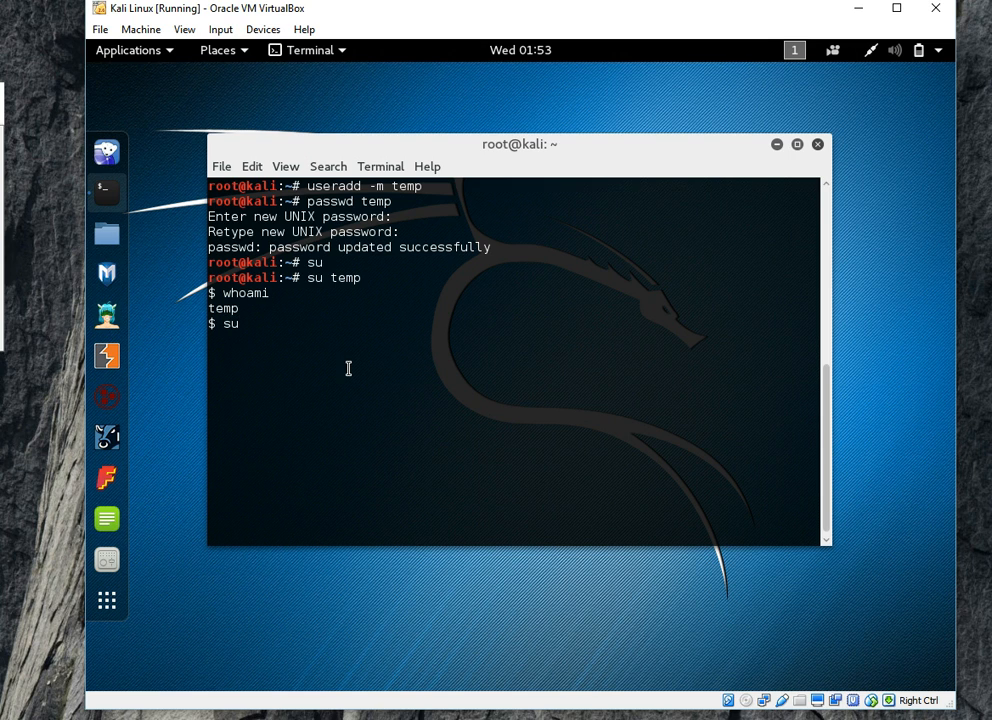
pyautogui.press('Return')
pyautogui.write('whoami')
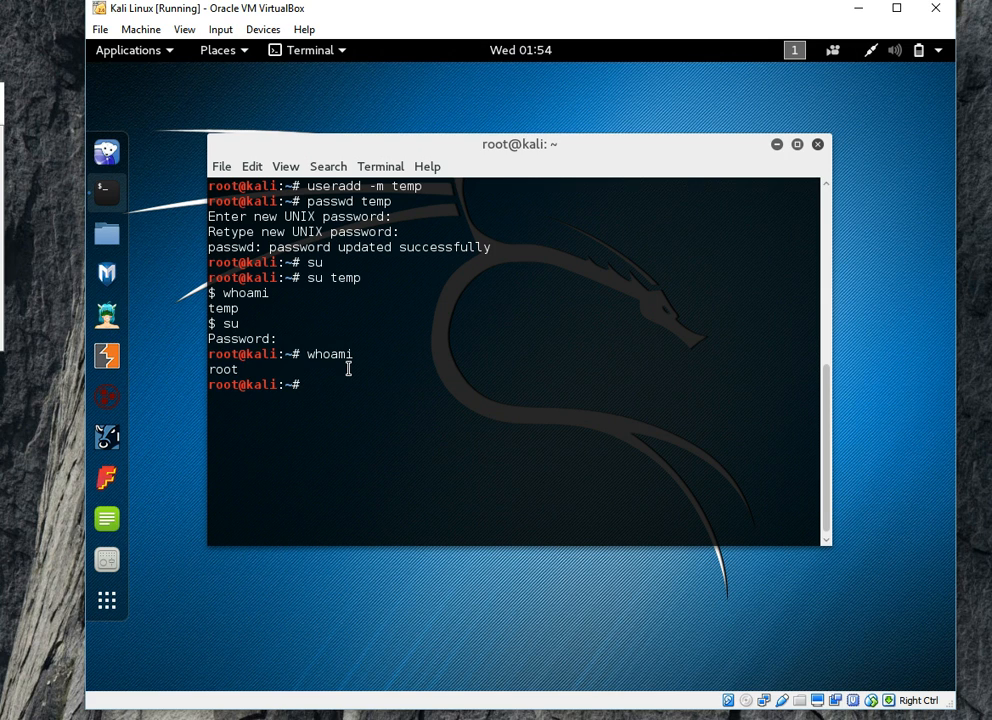
# Step: Attempt userdel -r temp, which is refused because process 2332 is using it
pyautogui.write('del')
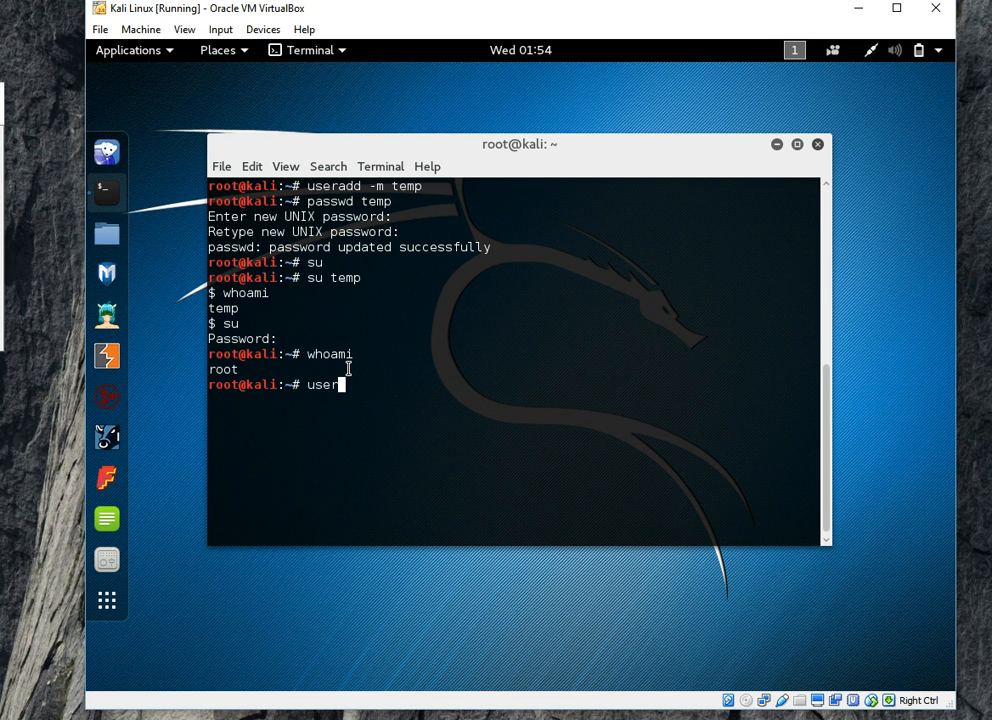
pyautogui.write('del')
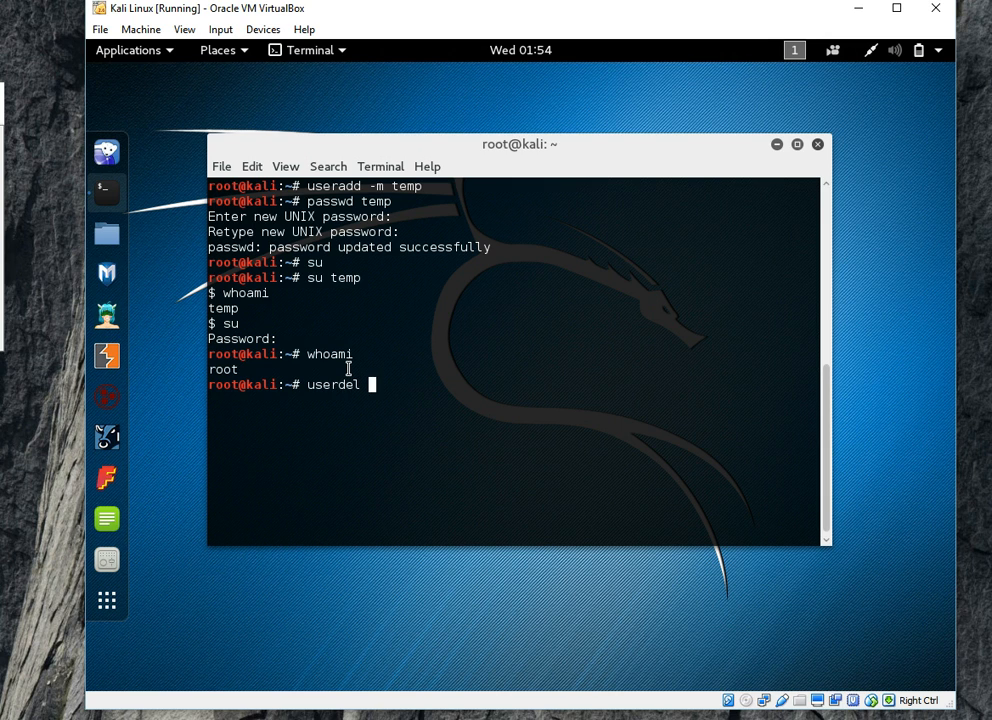
pyautogui.write('-r te')
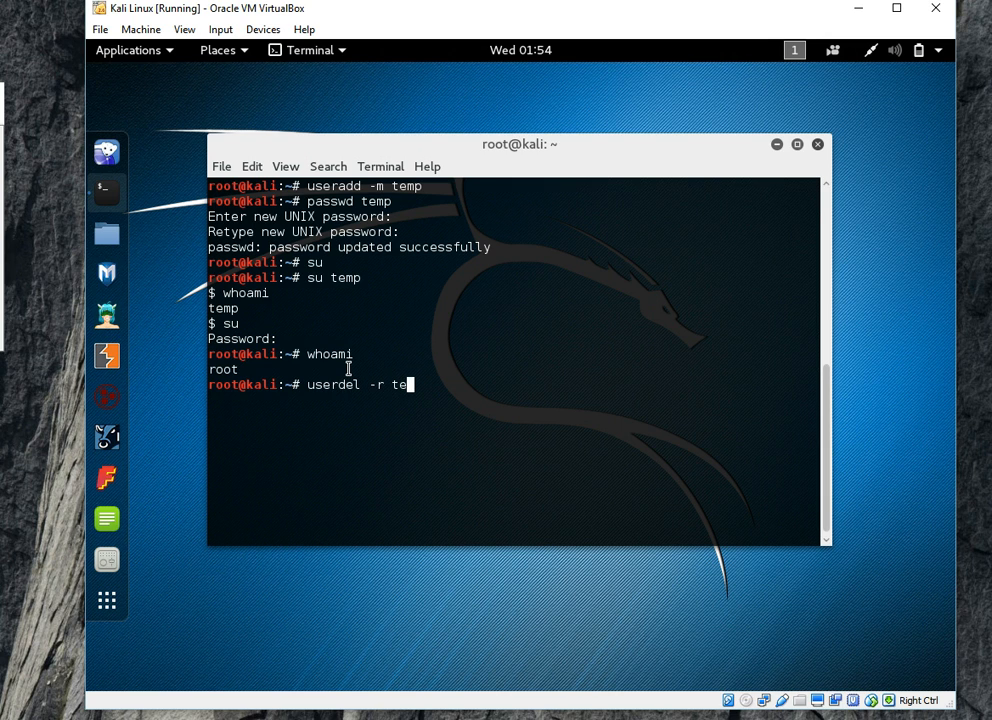
pyautogui.write('mp')
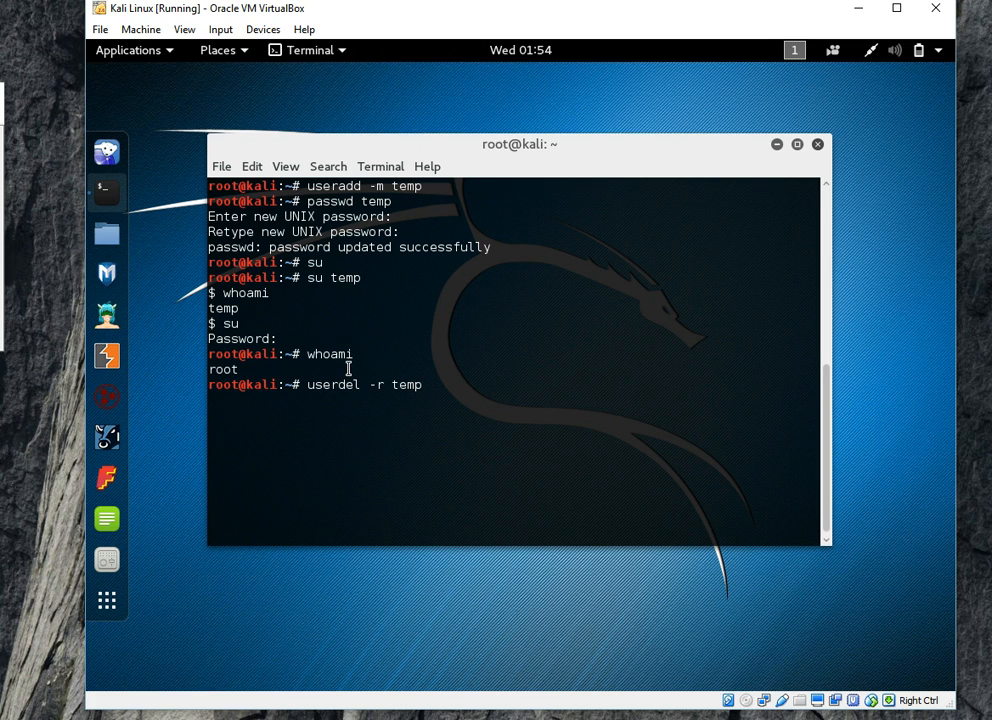
pyautogui.press('Return')
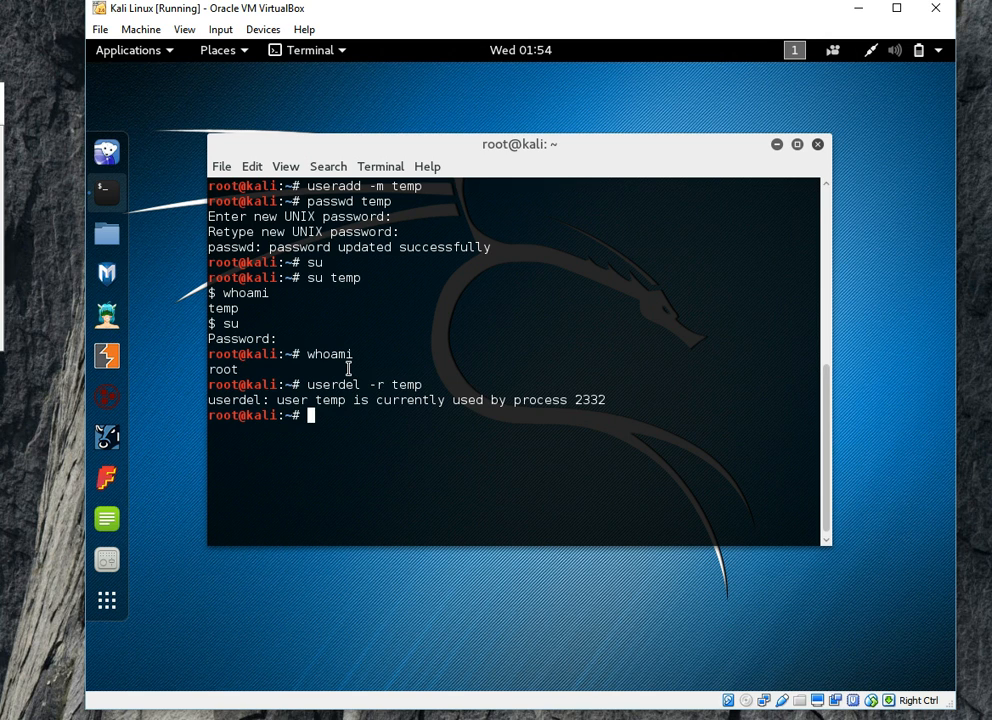
# Step: Kill the blocking process with kill -9 2332
pyautogui.write('kill')
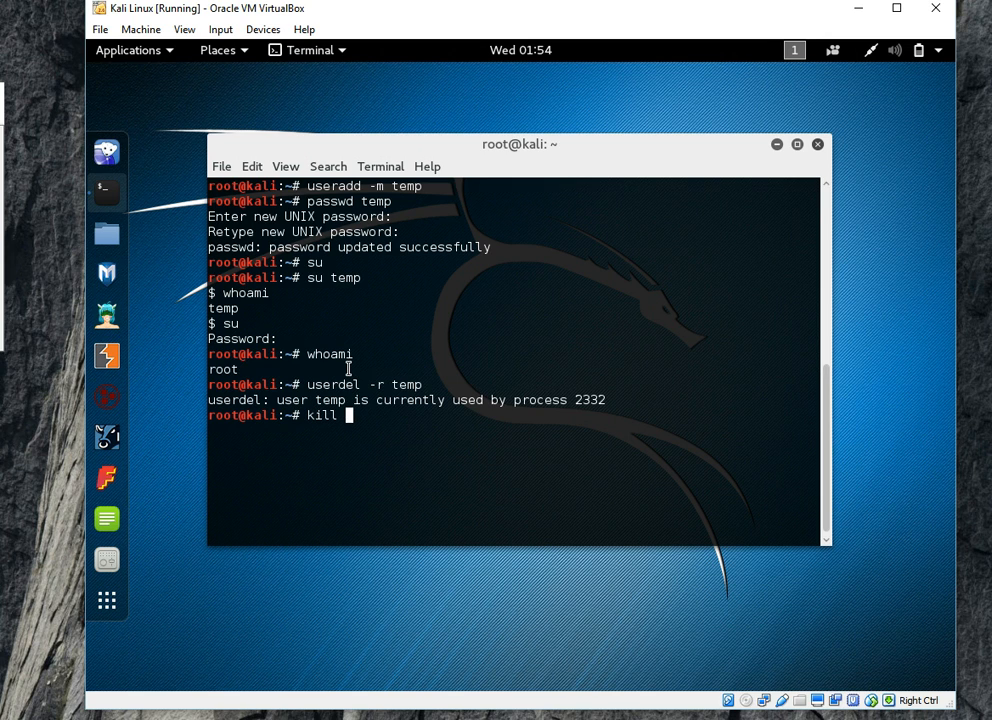
pyautogui.write('-9')
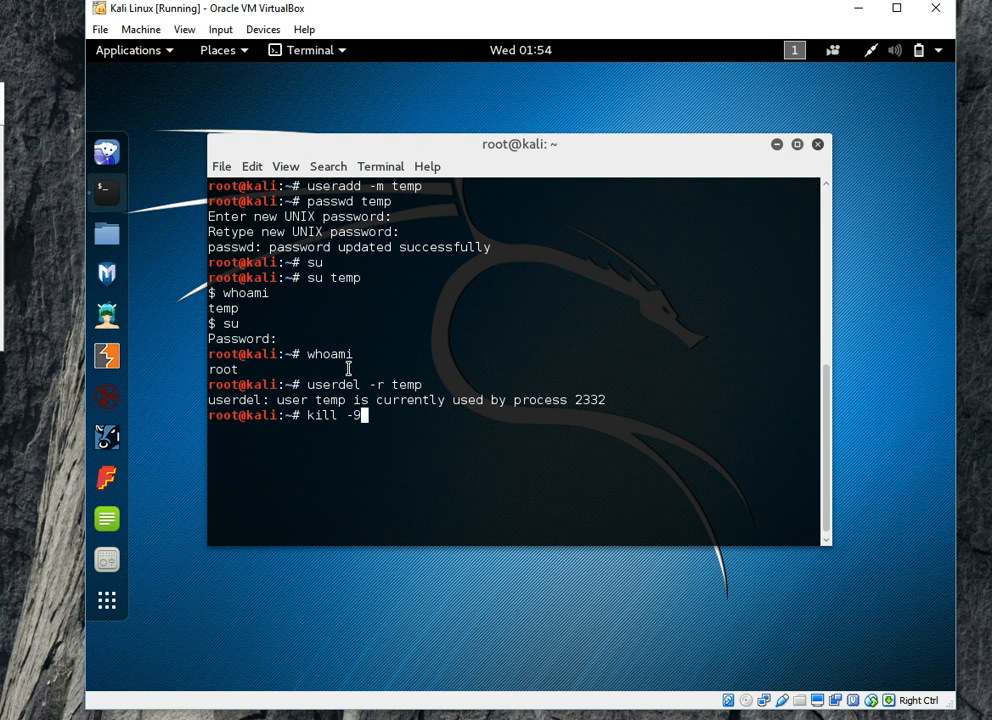
pyautogui.write('2332')
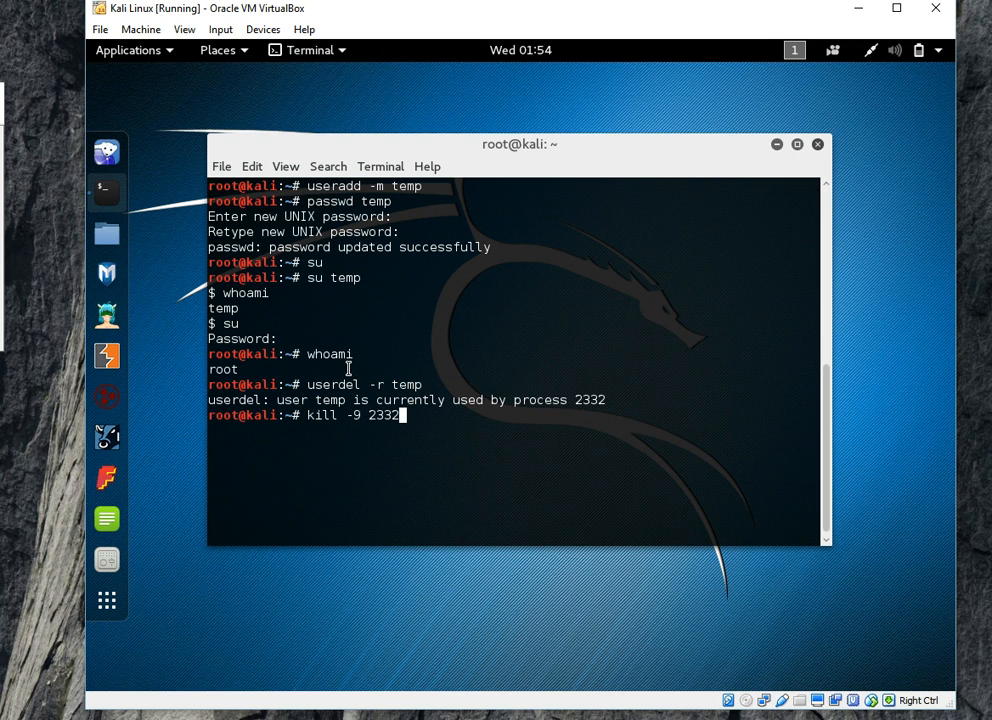
pyautogui.press('Return')
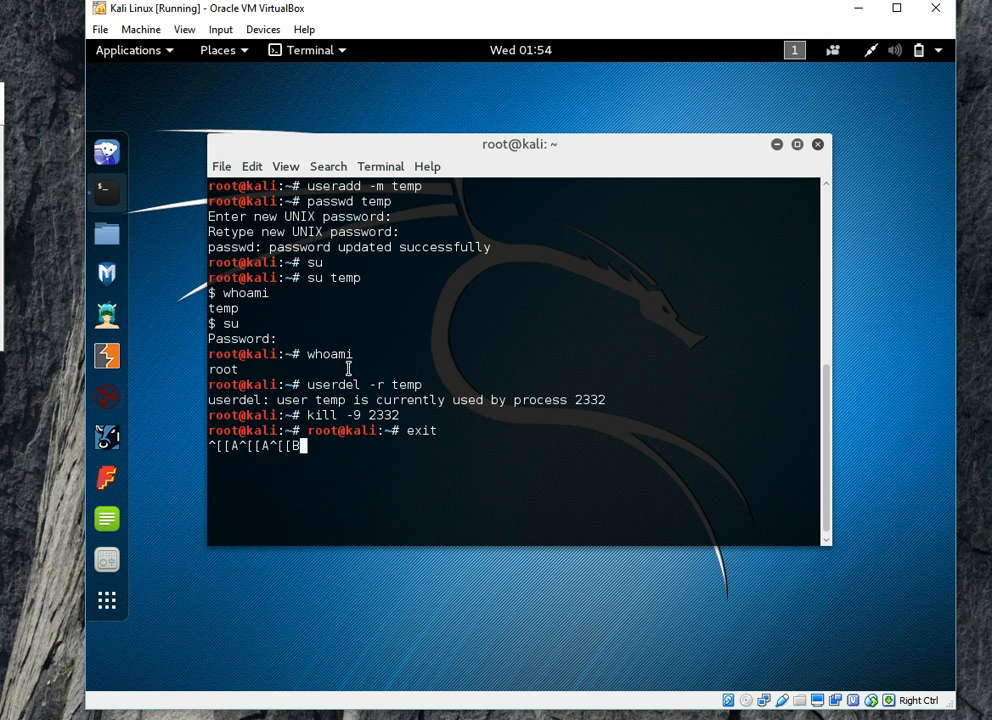
# Step: Submit the garbled line, producing a command-not-found error and a fresh root prompt
pyautogui.press('Return')
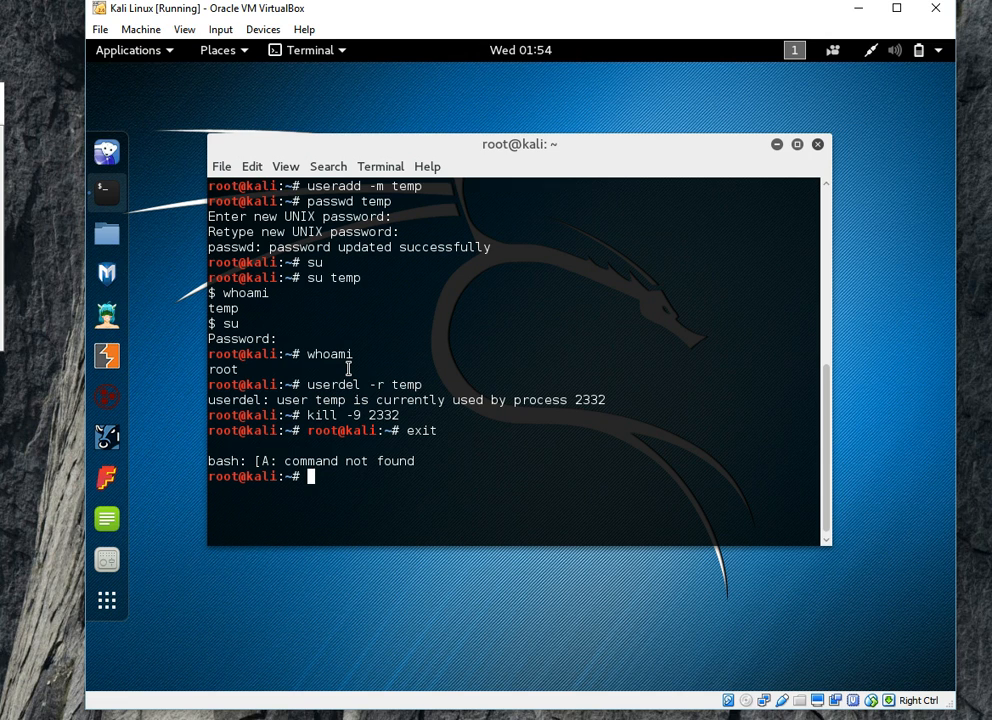
pyautogui.moveTo(565, 418)
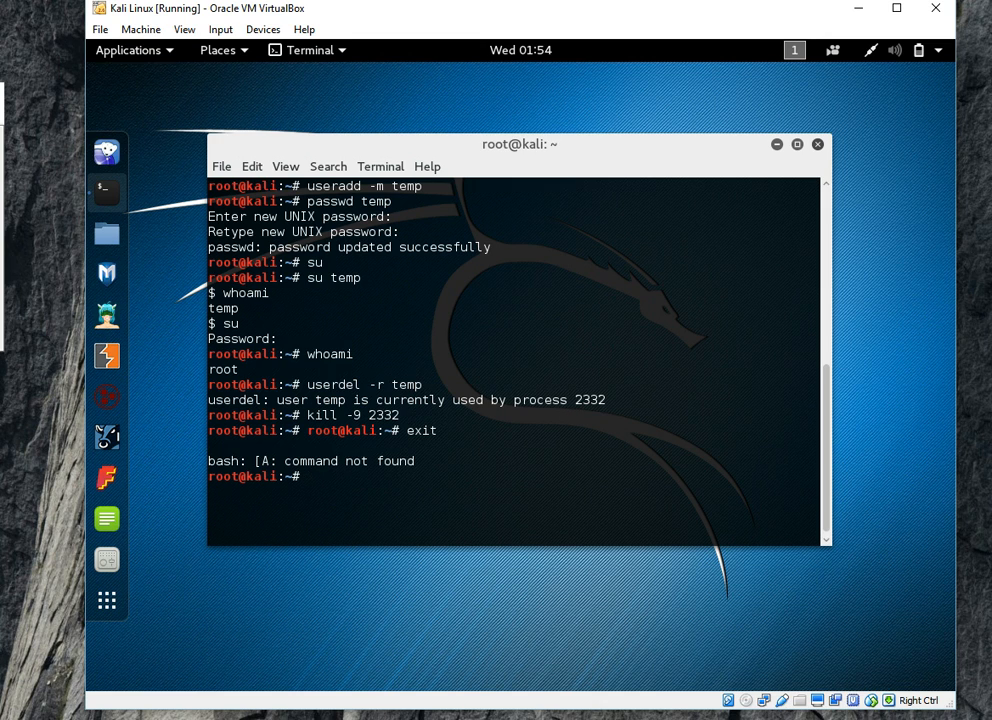
pyautogui.moveTo(401, 501)
pyautogui.write('use')
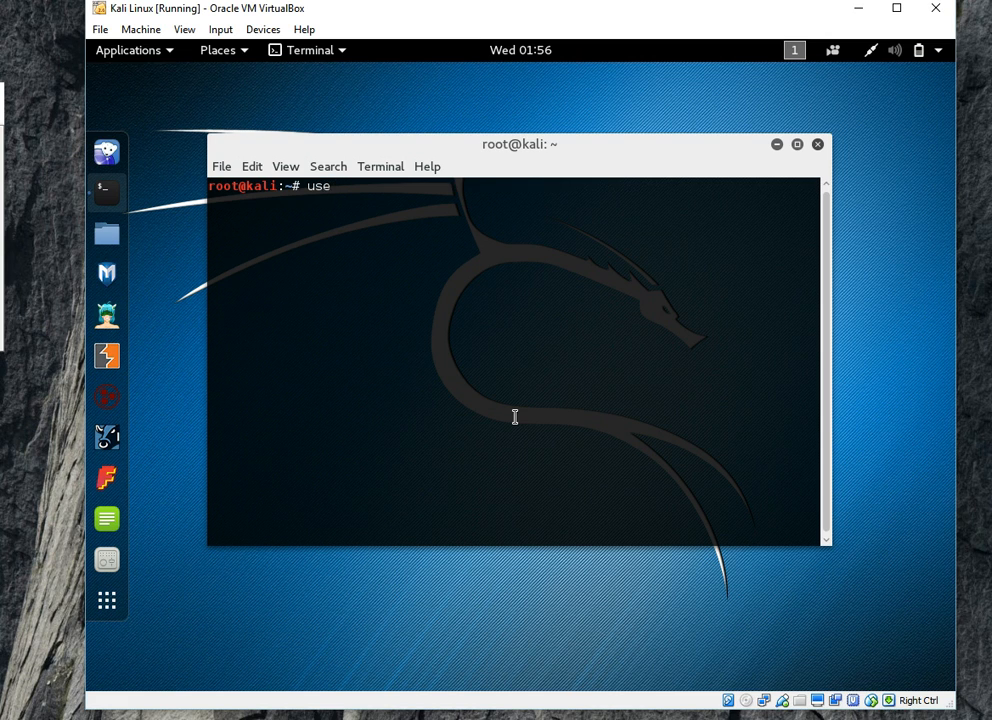
# Step: Delete user temp with userdel -r and confirm ls /home lists nothing
pyautogui.write('rdel -r temp')
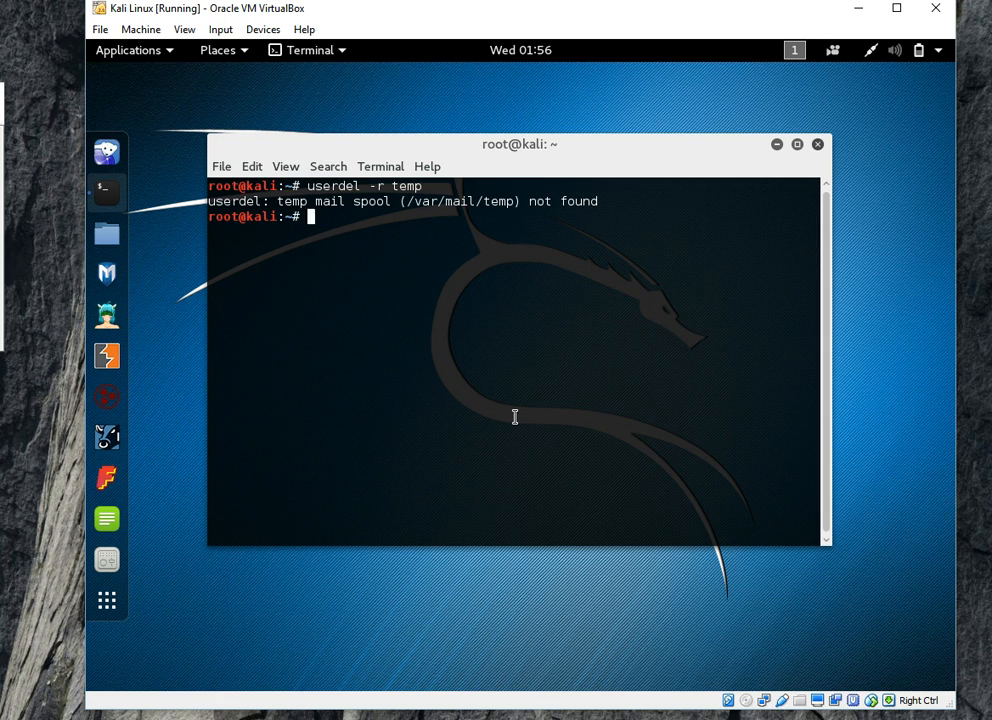
pyautogui.write('ls')
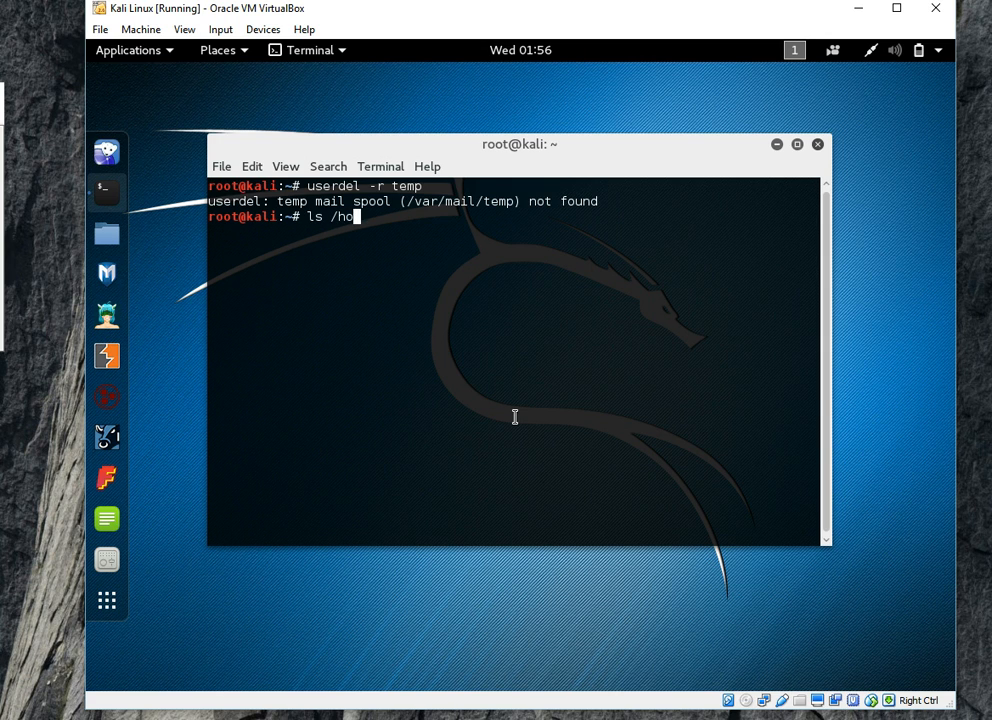
pyautogui.press('Return')
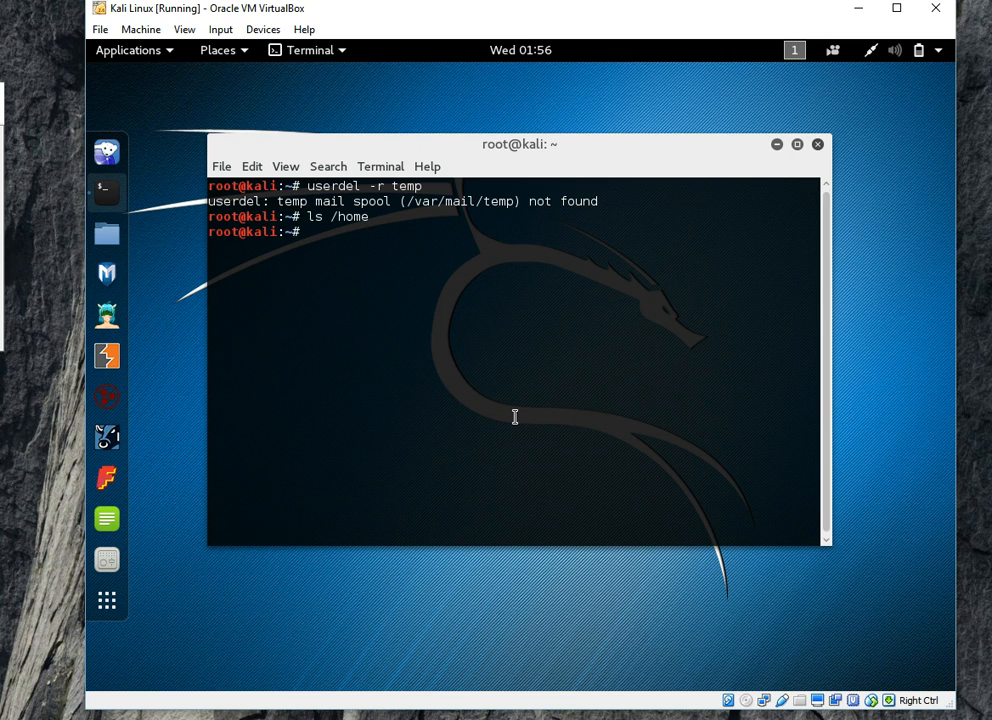
pyautogui.moveTo(397, 368)
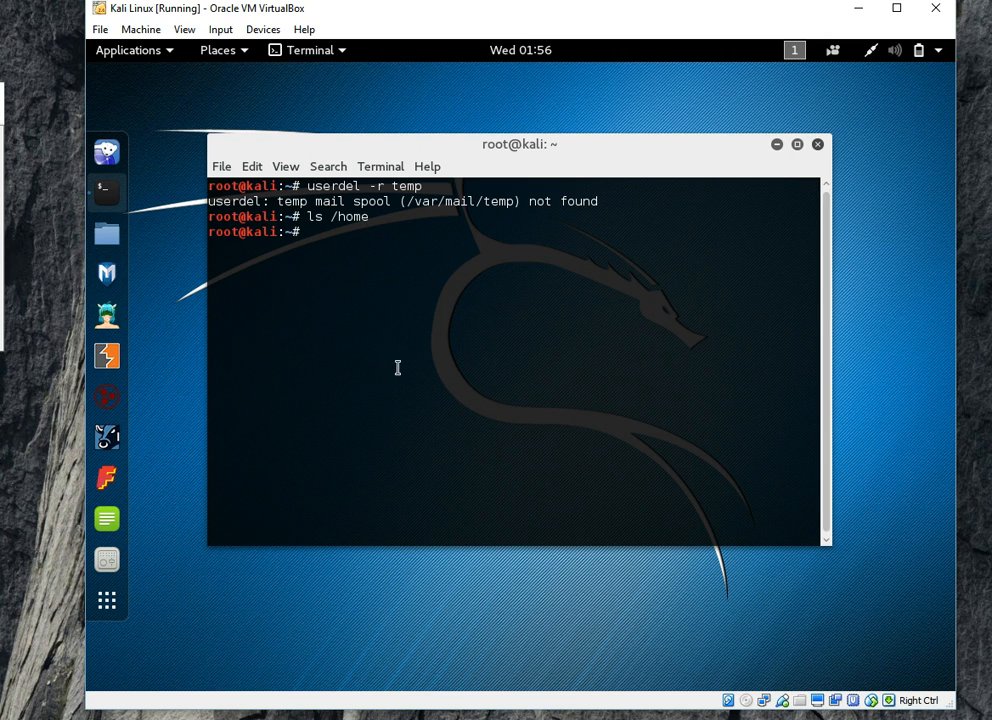